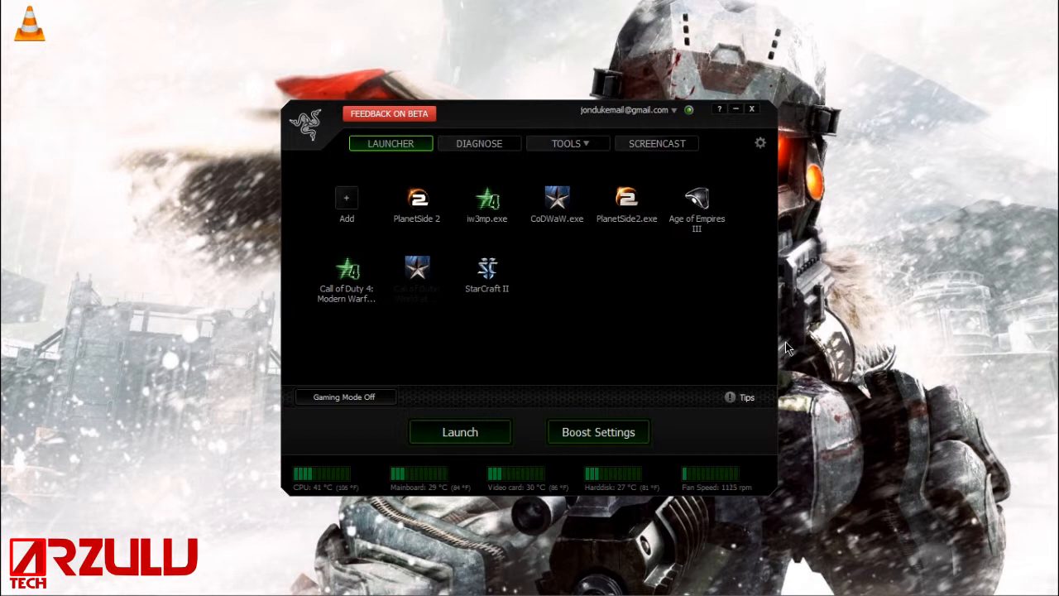
mouse_move(304, 500)
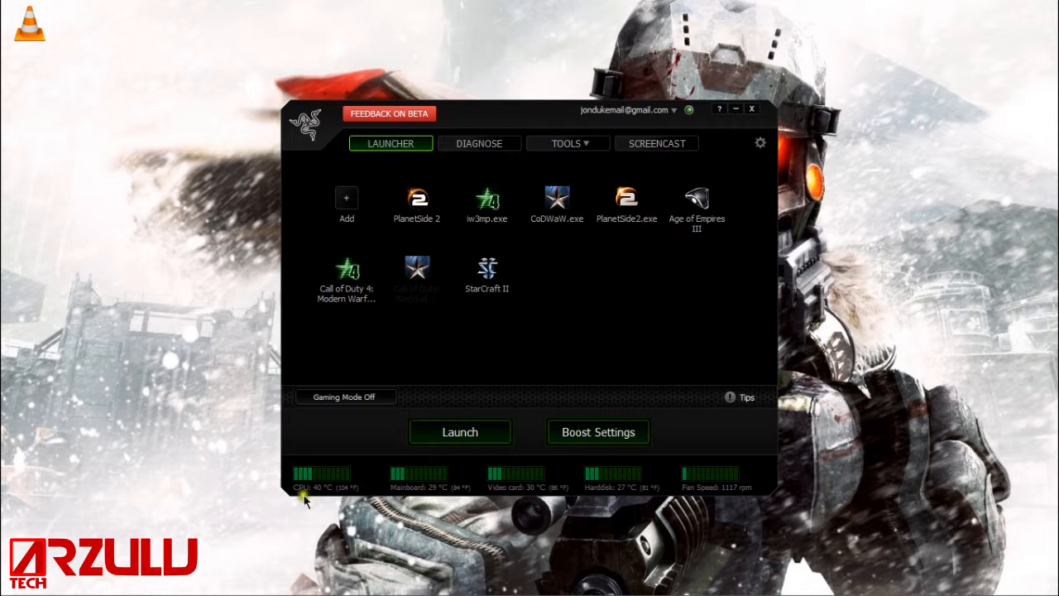
mouse_move(405, 482)
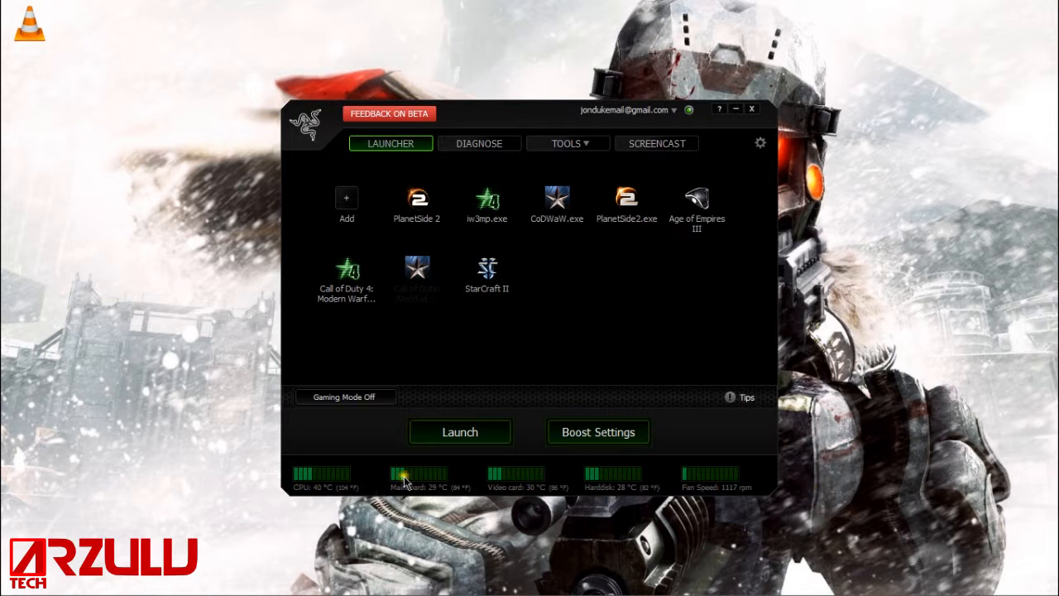
mouse_move(496, 496)
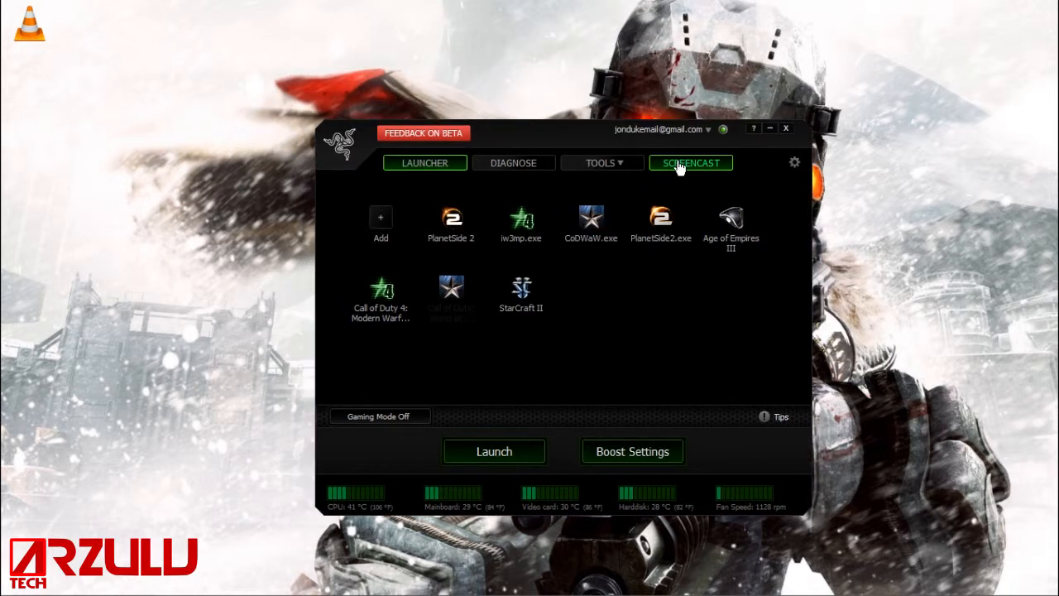
Visit the screencast recording settings, return to the launcher, then enter the performance Boost Settings
click(690, 162)
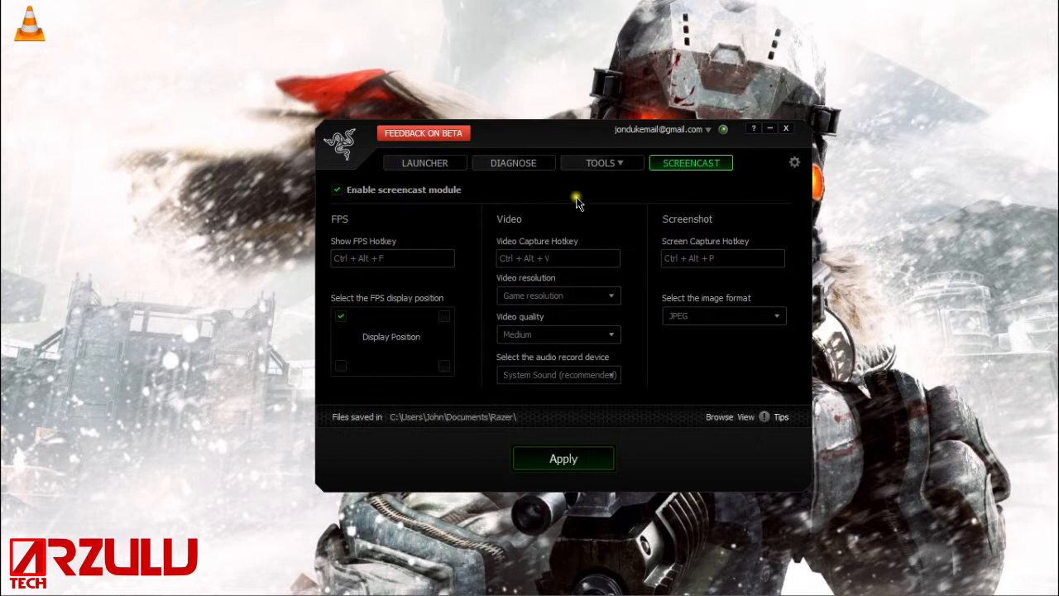
mouse_move(632, 323)
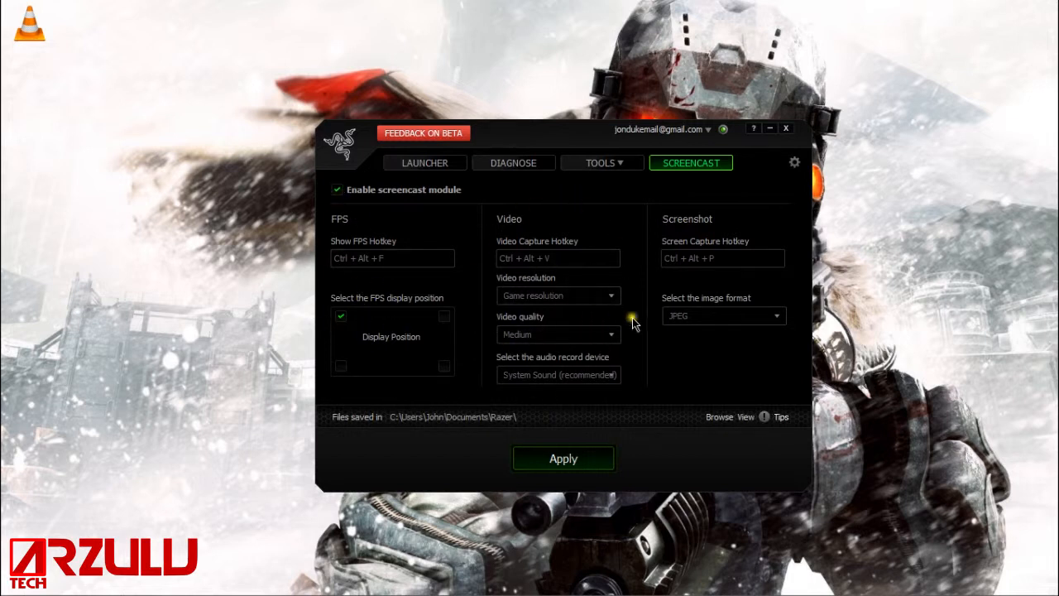
mouse_move(423, 162)
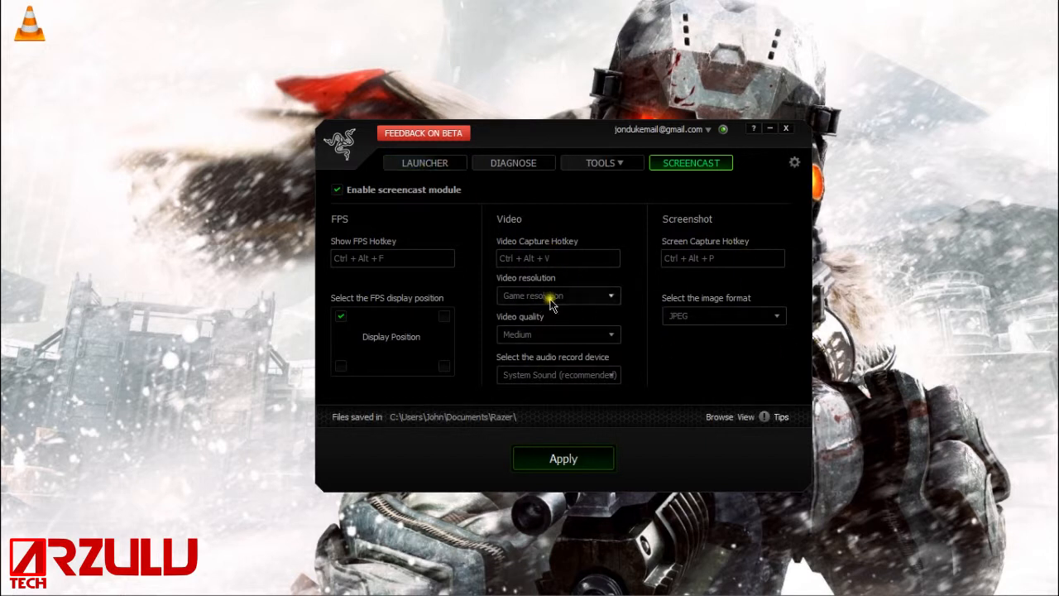
click(423, 162)
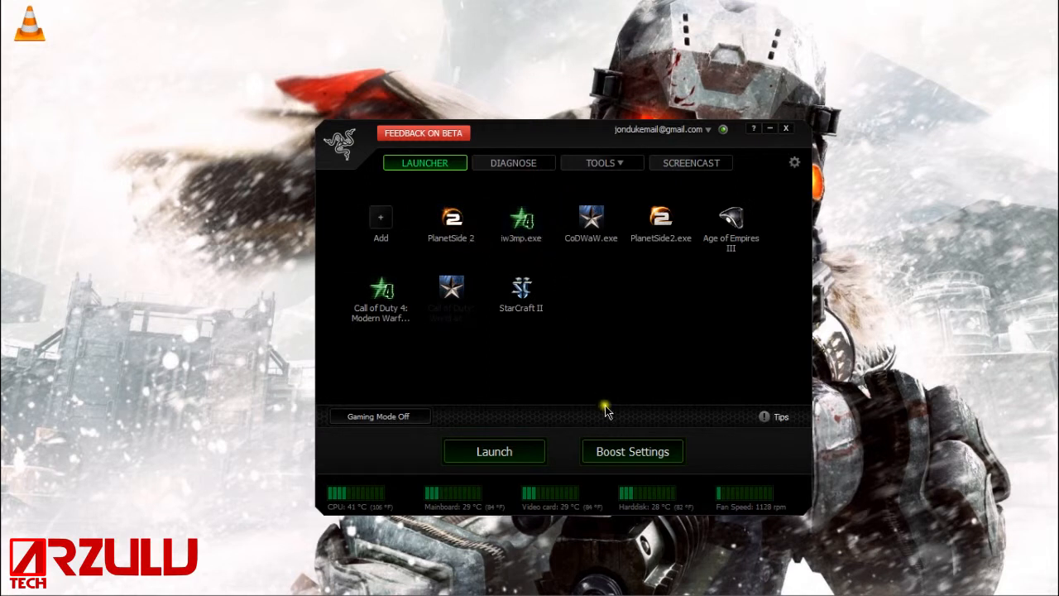
click(632, 450)
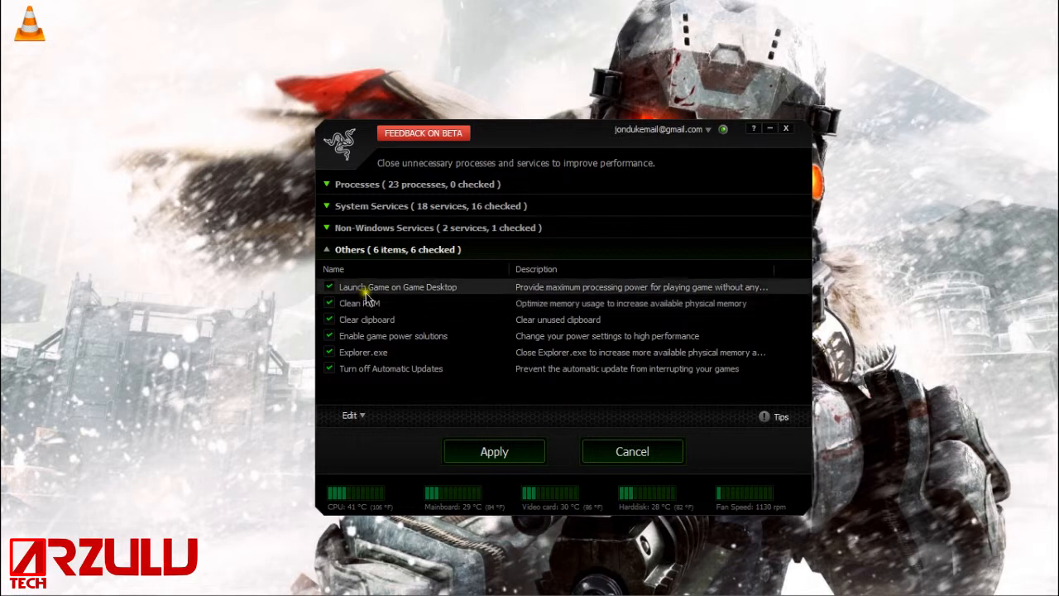
mouse_move(363, 336)
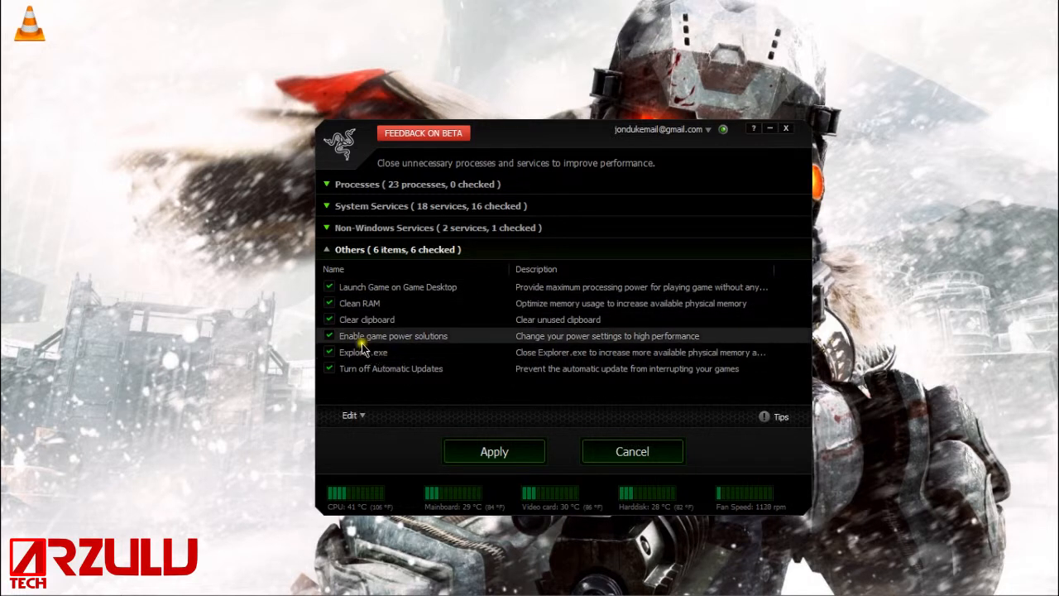
mouse_move(235, 387)
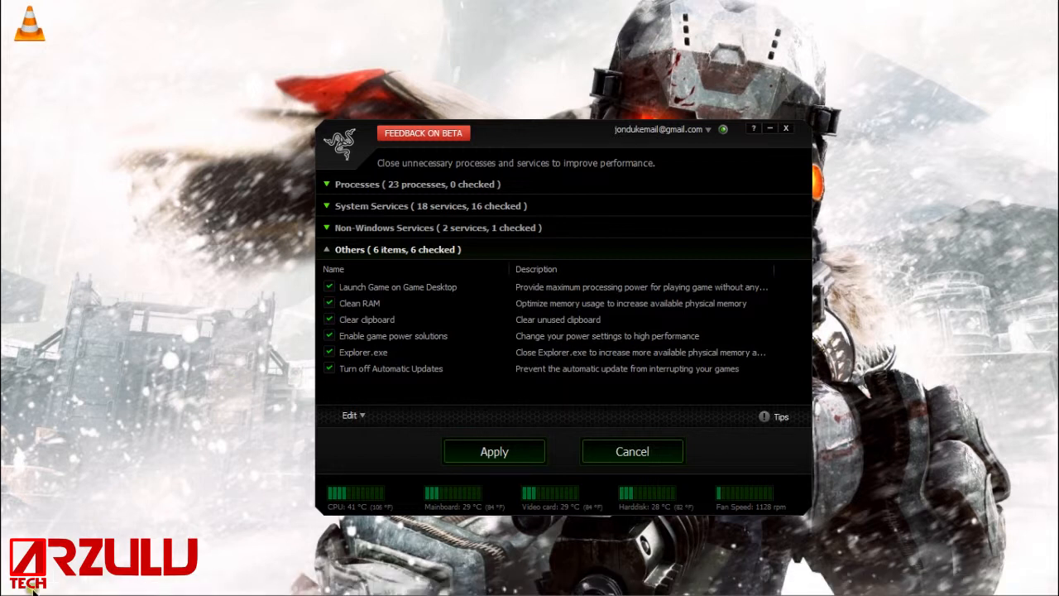
mouse_move(180, 411)
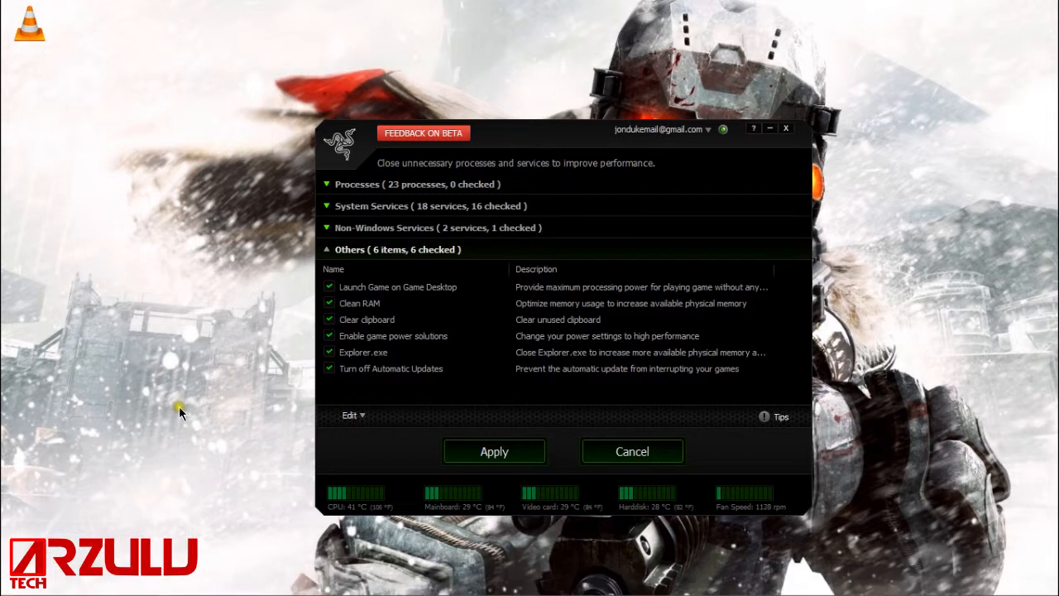
mouse_move(168, 429)
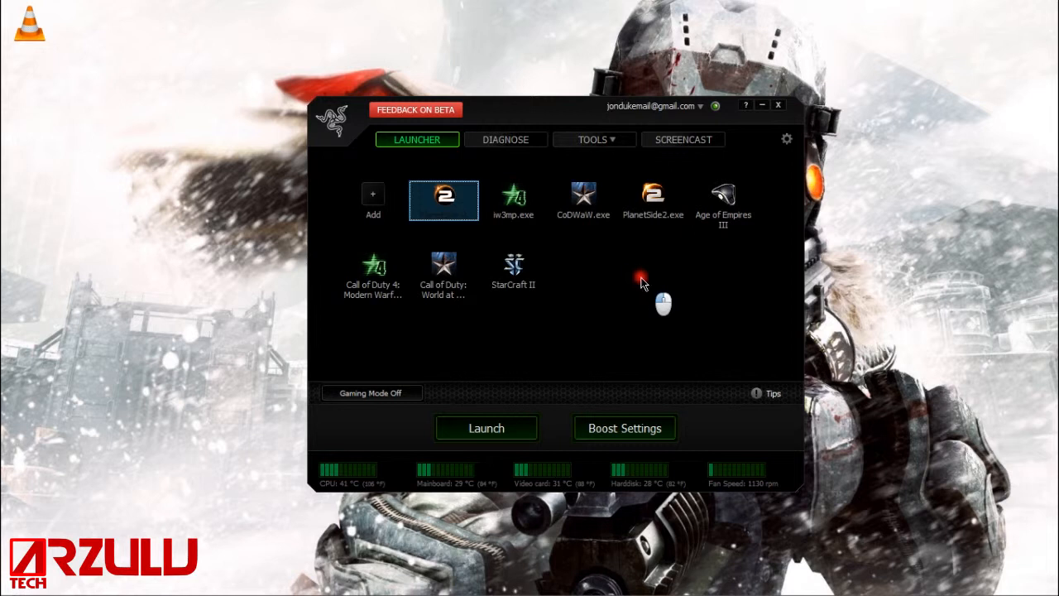
mouse_move(585, 240)
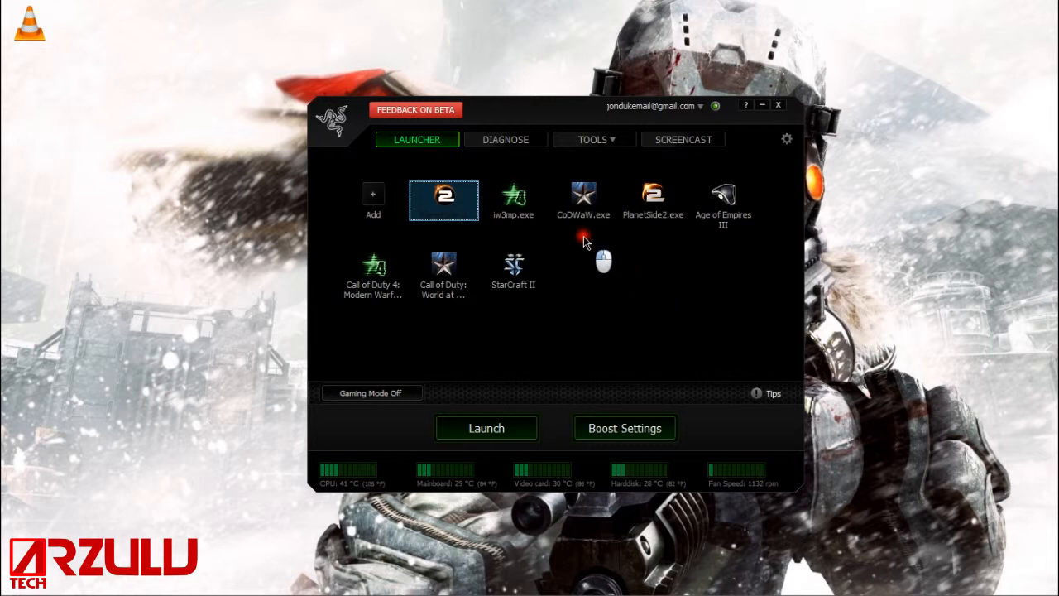
mouse_move(589, 281)
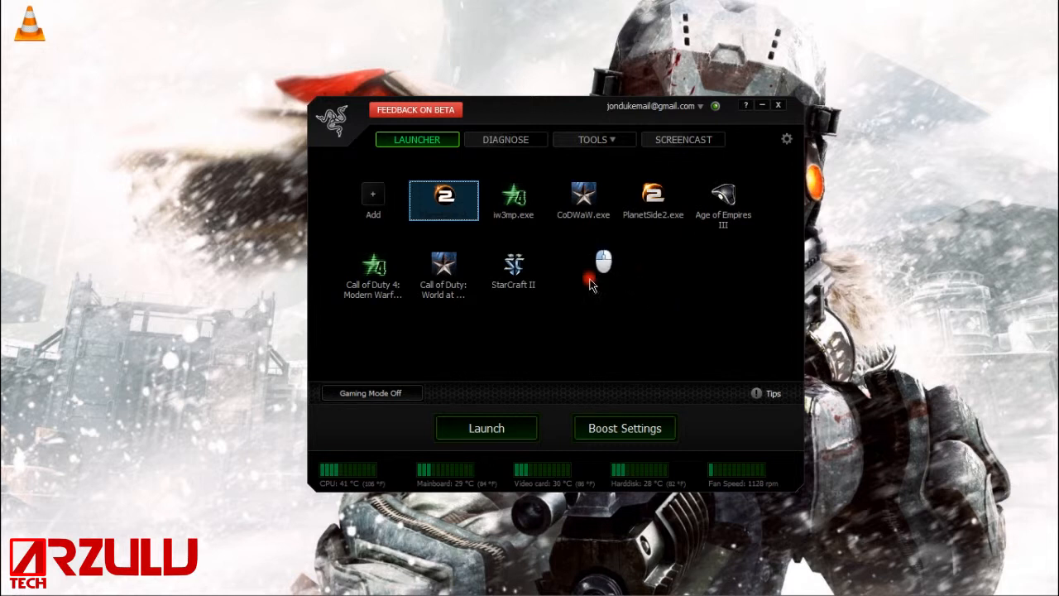
mouse_move(579, 314)
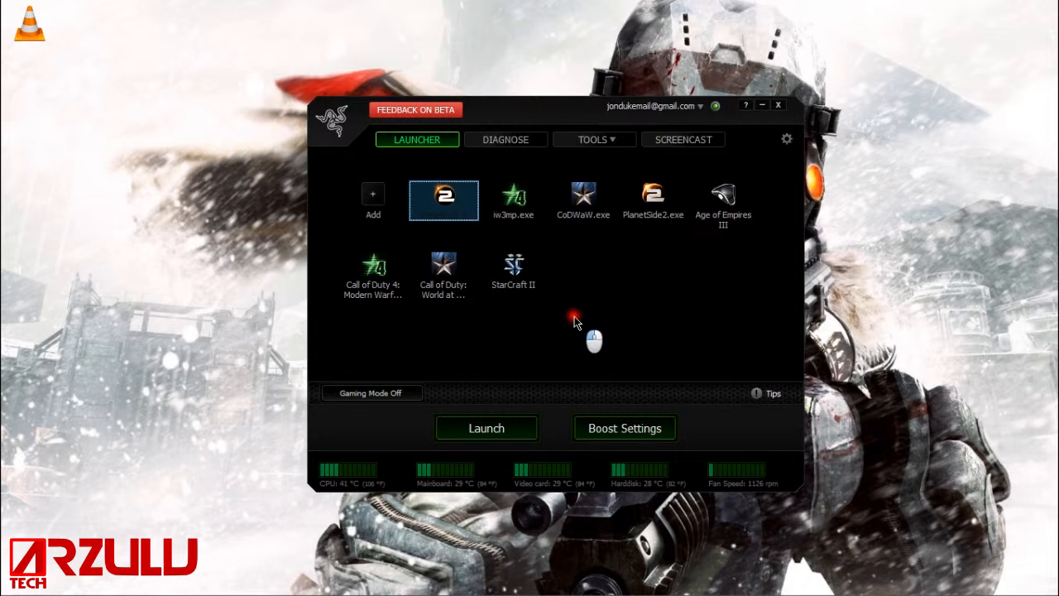
mouse_move(604, 331)
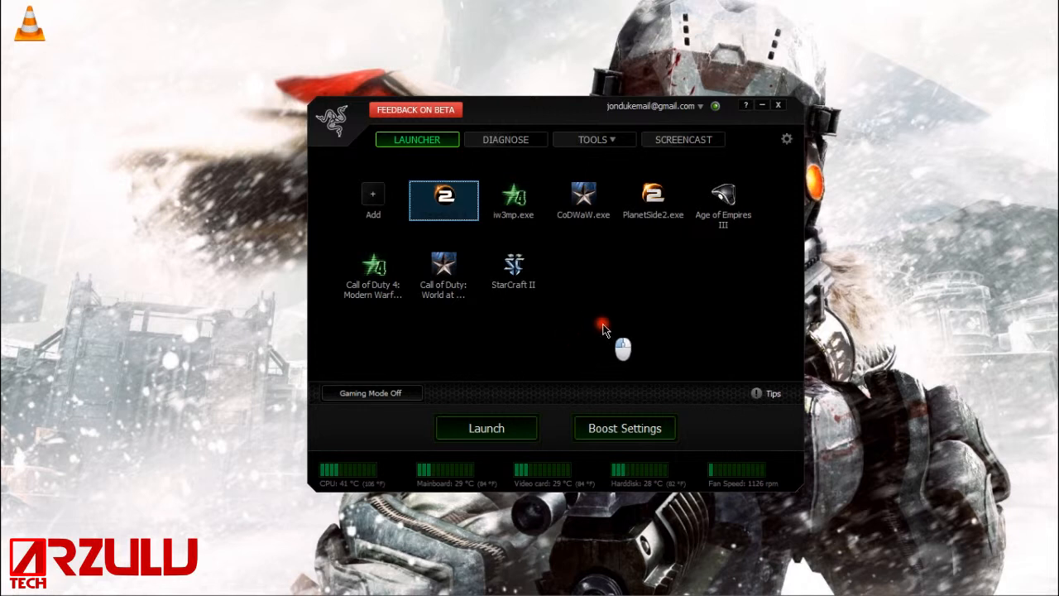
mouse_move(645, 268)
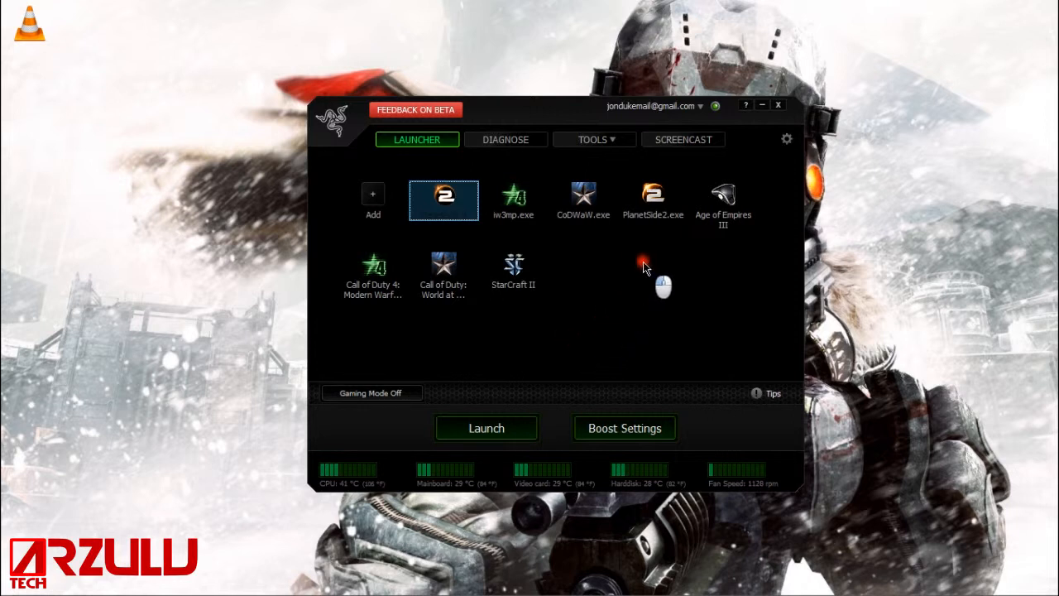
mouse_move(643, 255)
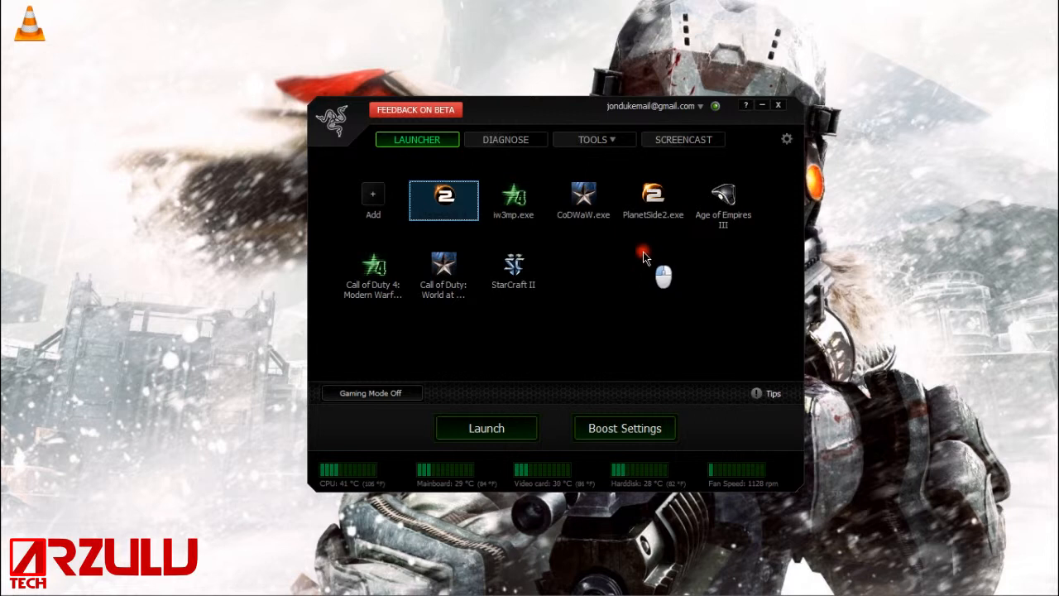